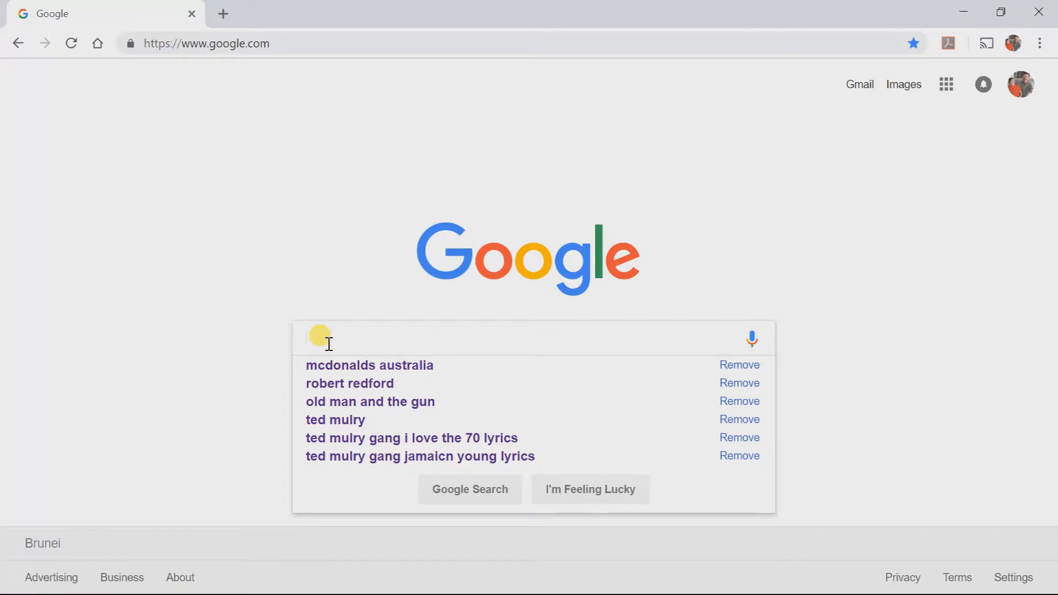
Search Google for 'playmemories home' using the autocomplete suggestion
type("p")
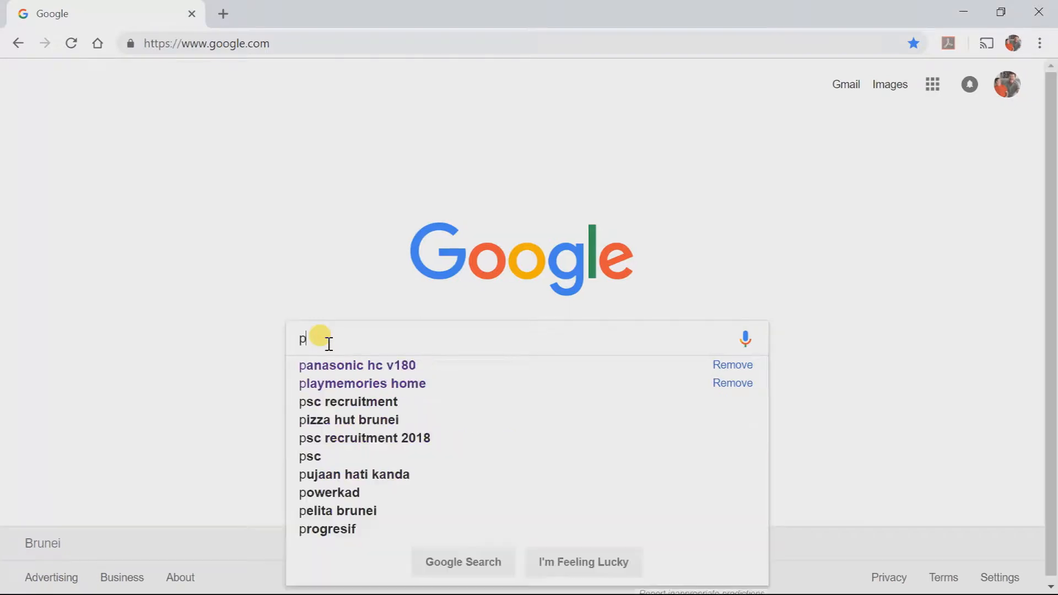
type("la")
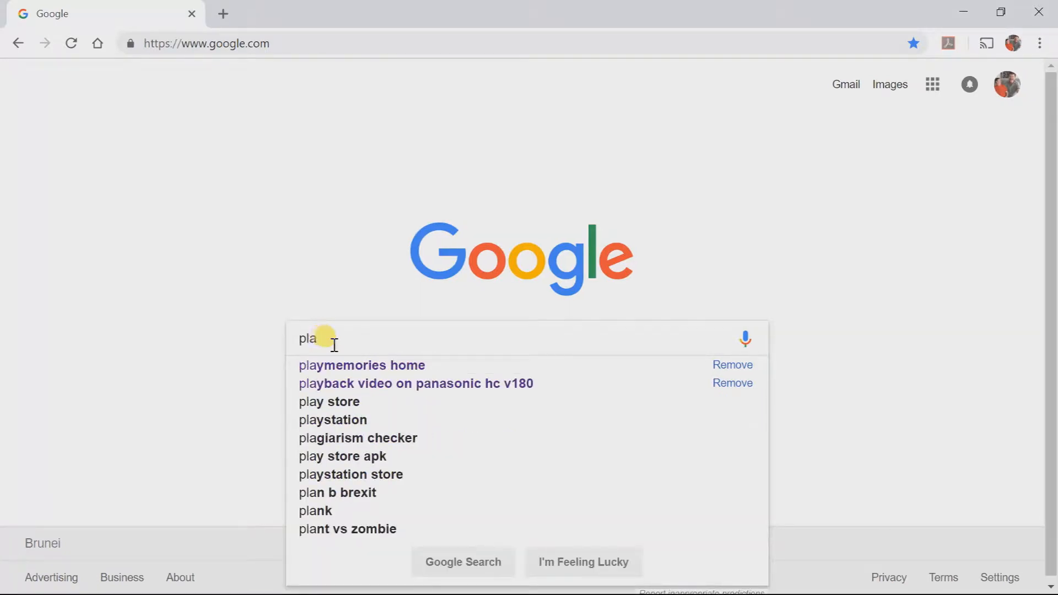
left_click(361, 365)
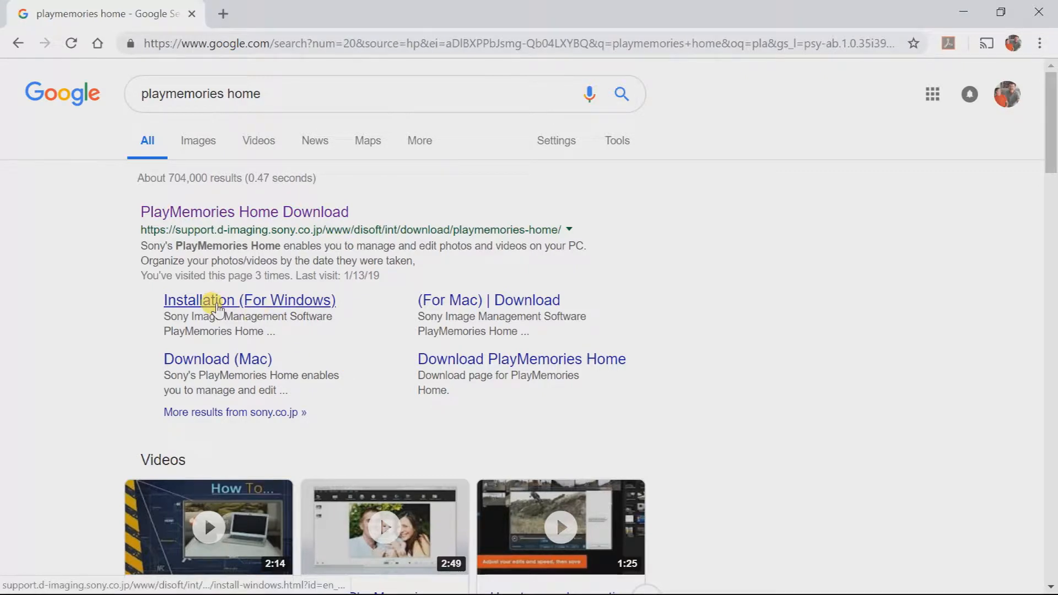
Open Sony's Installation (For Windows) page and scroll to installer download step 1
left_click(249, 299)
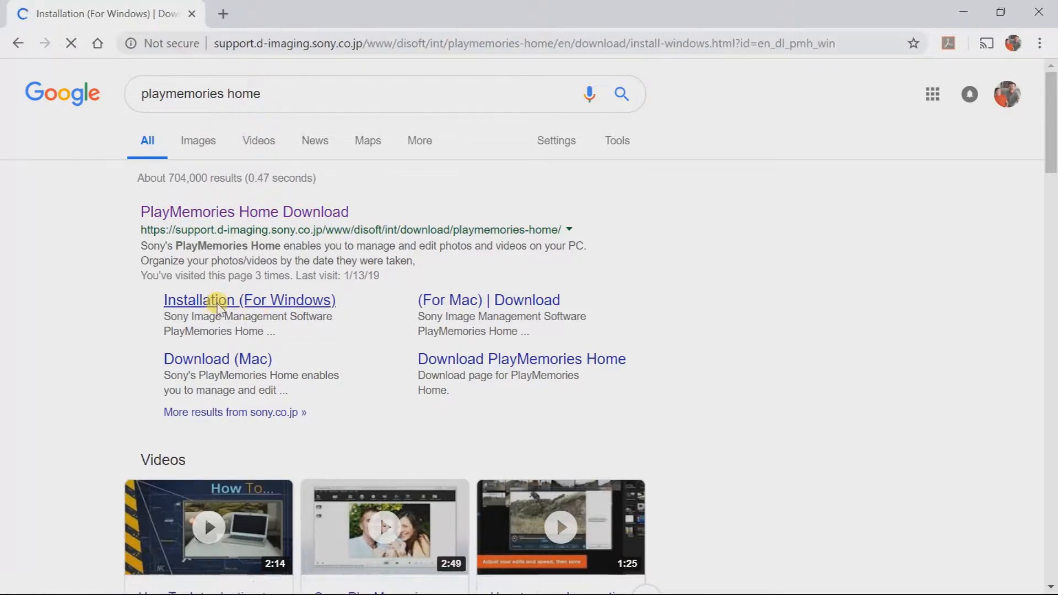
left_click(249, 300)
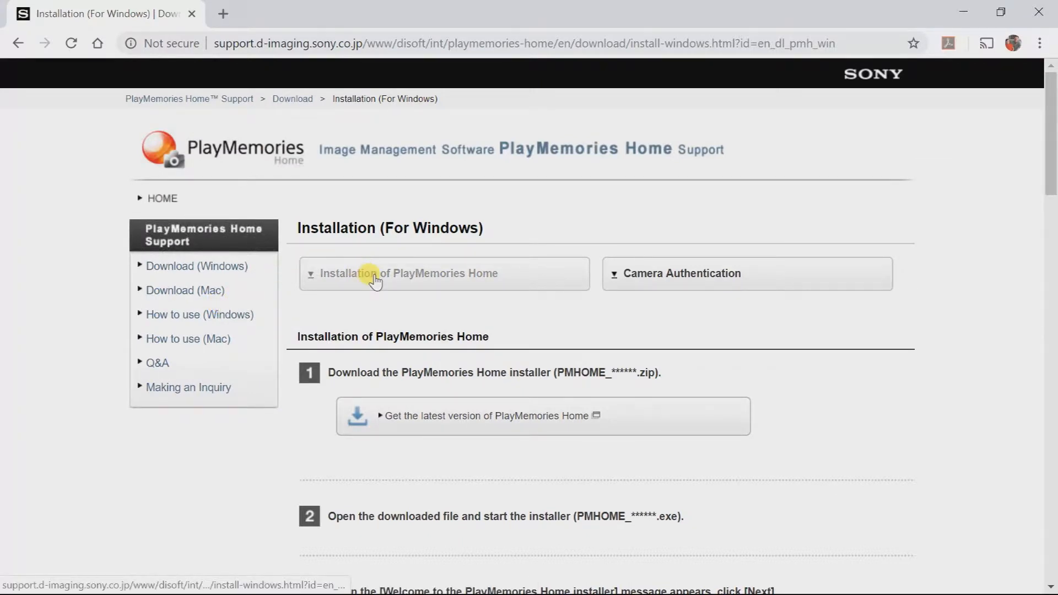
scroll("down", 3)
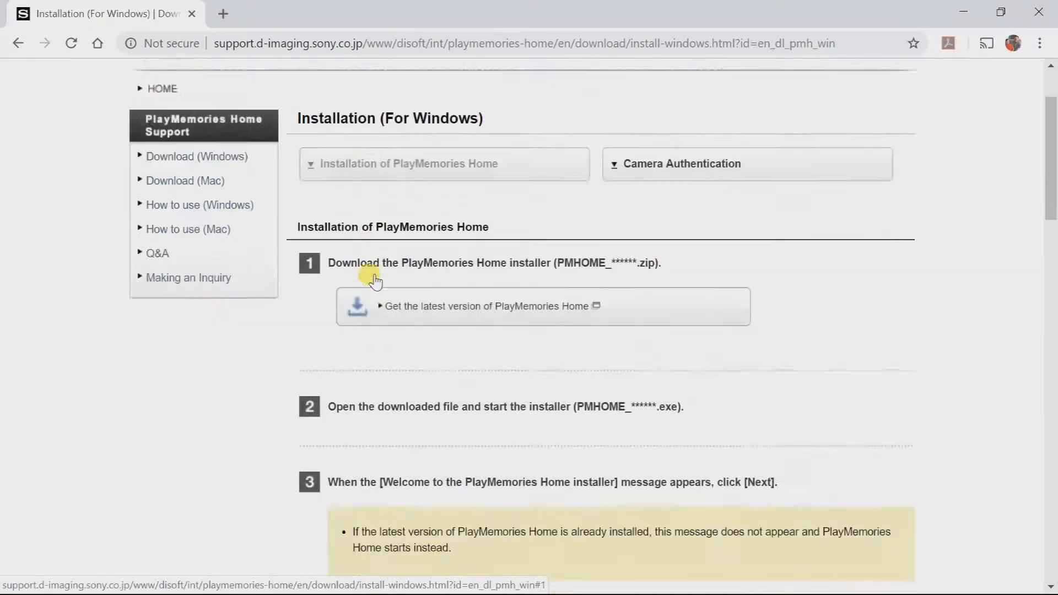
scroll("down", 3)
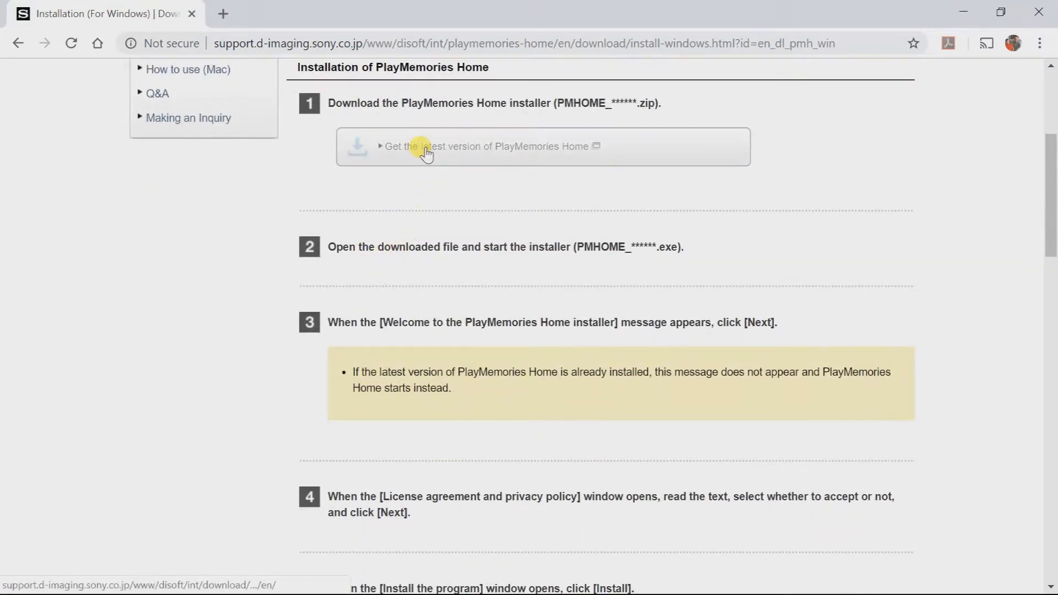
Download the PMHOME_5501DL installer zip from the latest-version page and save it to Downloads
left_click(484, 147)
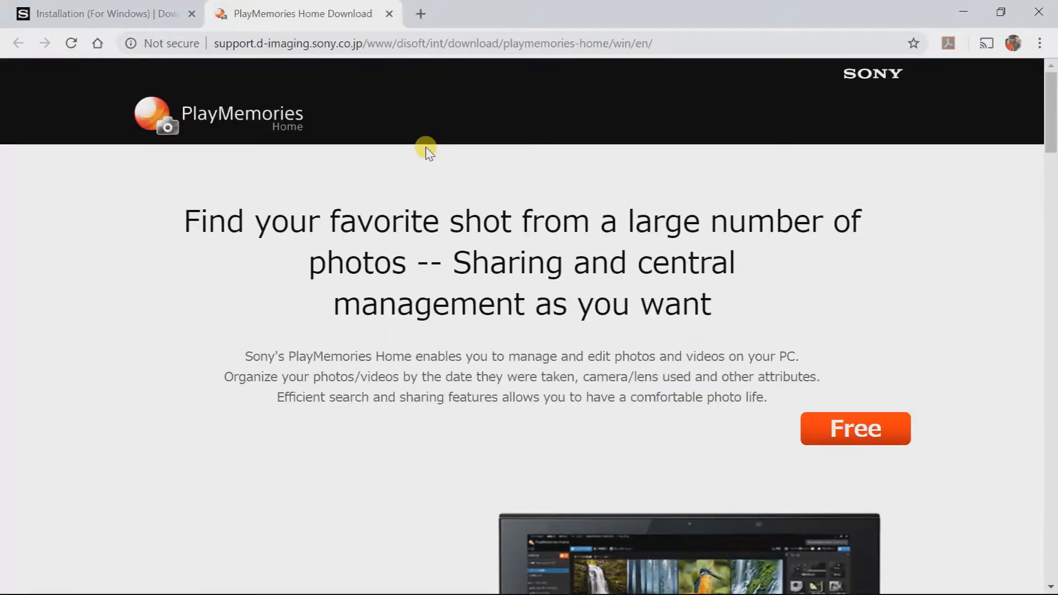
scroll("down", 3)
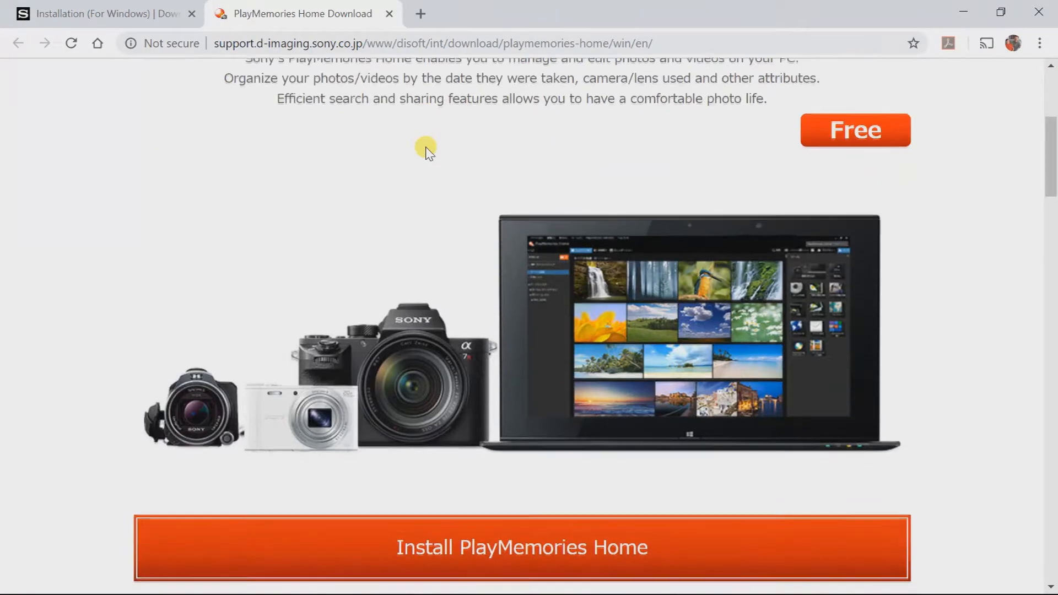
scroll("down", 3)
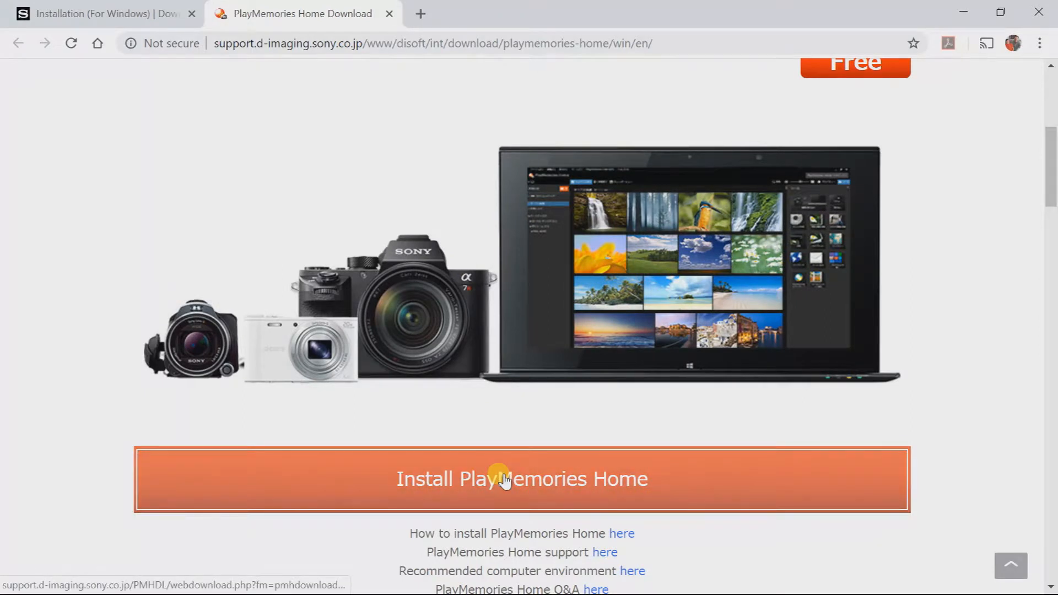
left_click(521, 479)
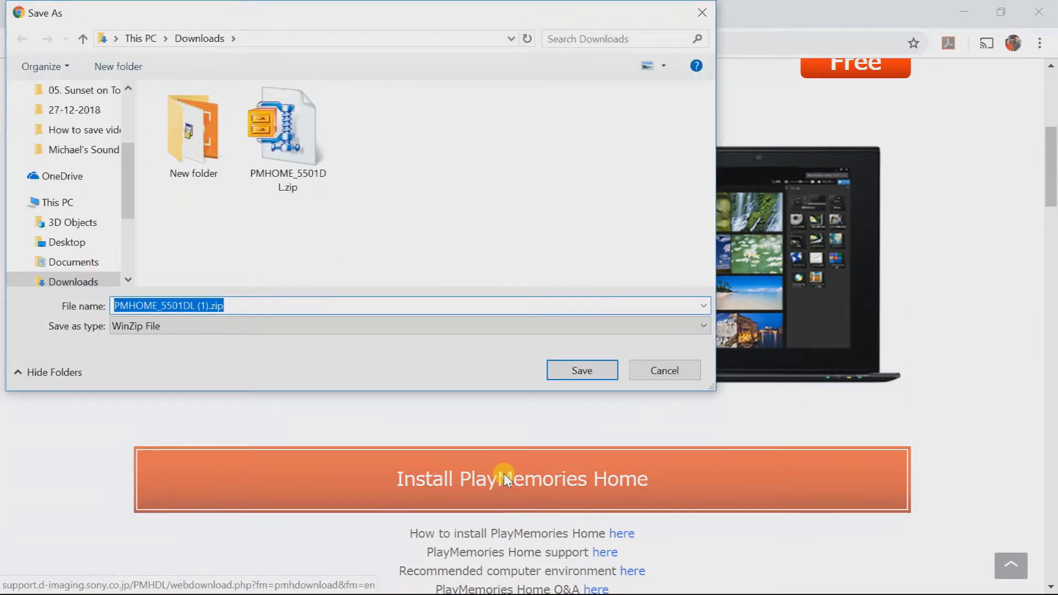
mouse_move(580, 370)
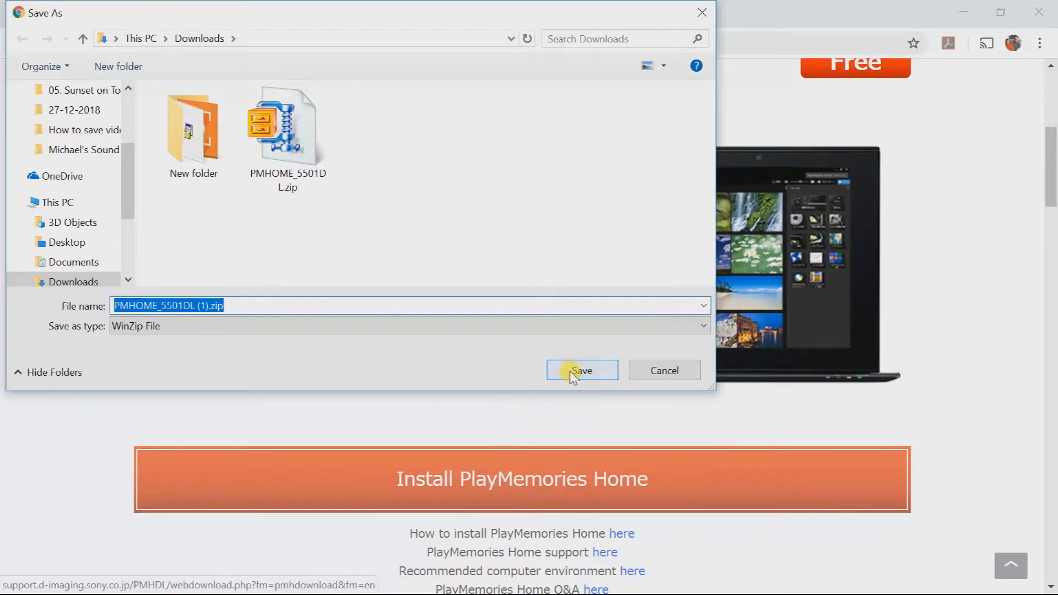
left_click(580, 370)
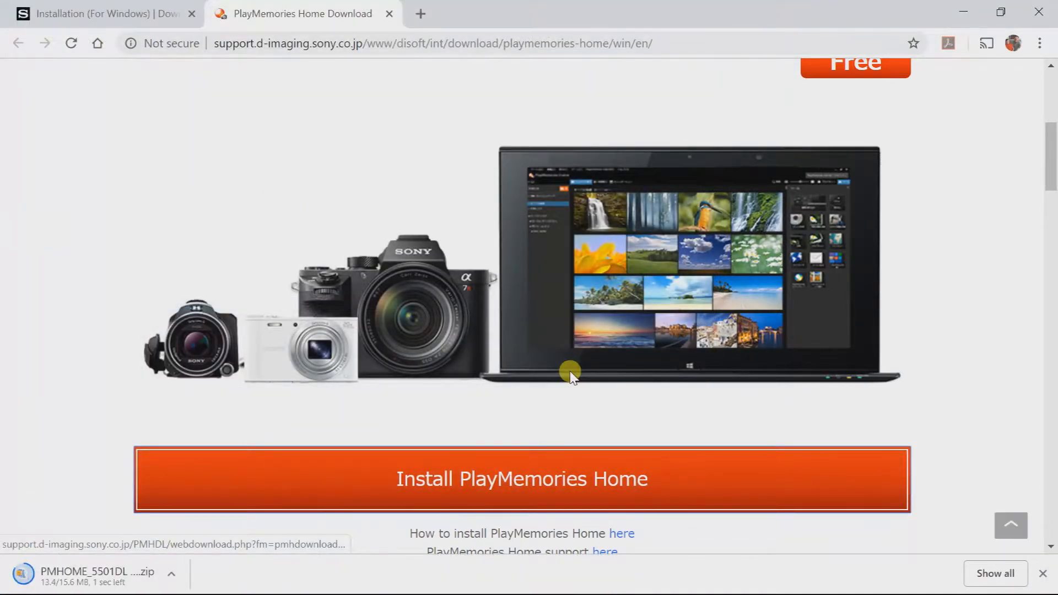
Show PMHOME_5501DL (1).zip in its folder from Chrome's download bar
left_click(175, 575)
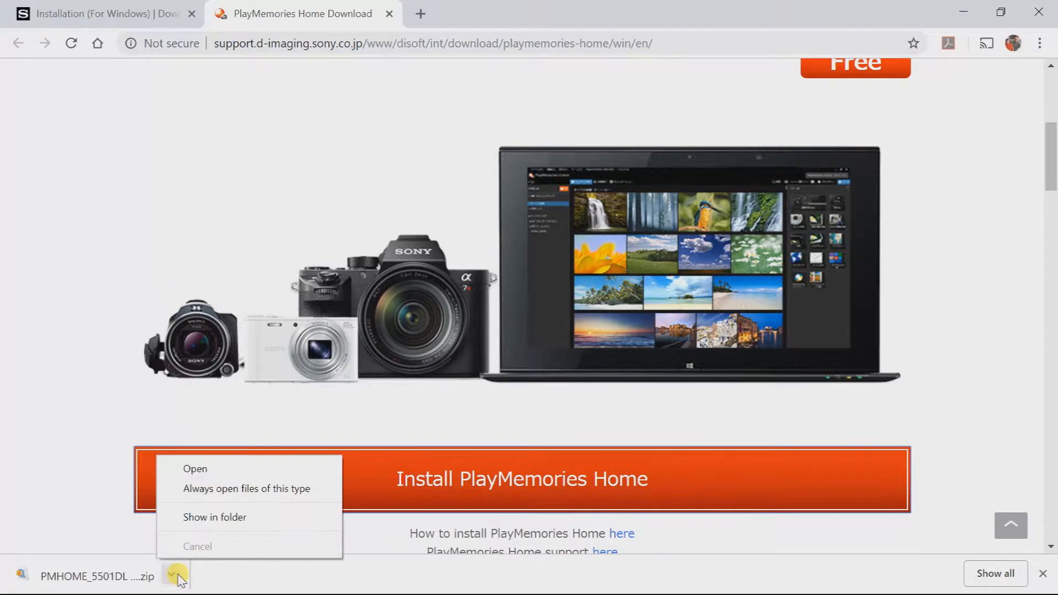
left_click(214, 517)
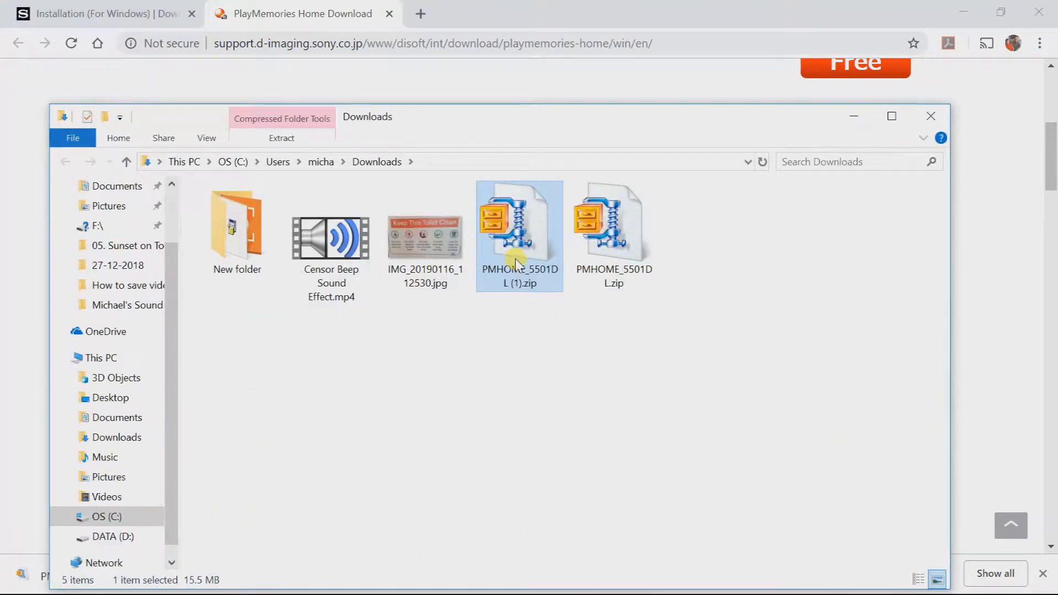
mouse_move(519, 263)
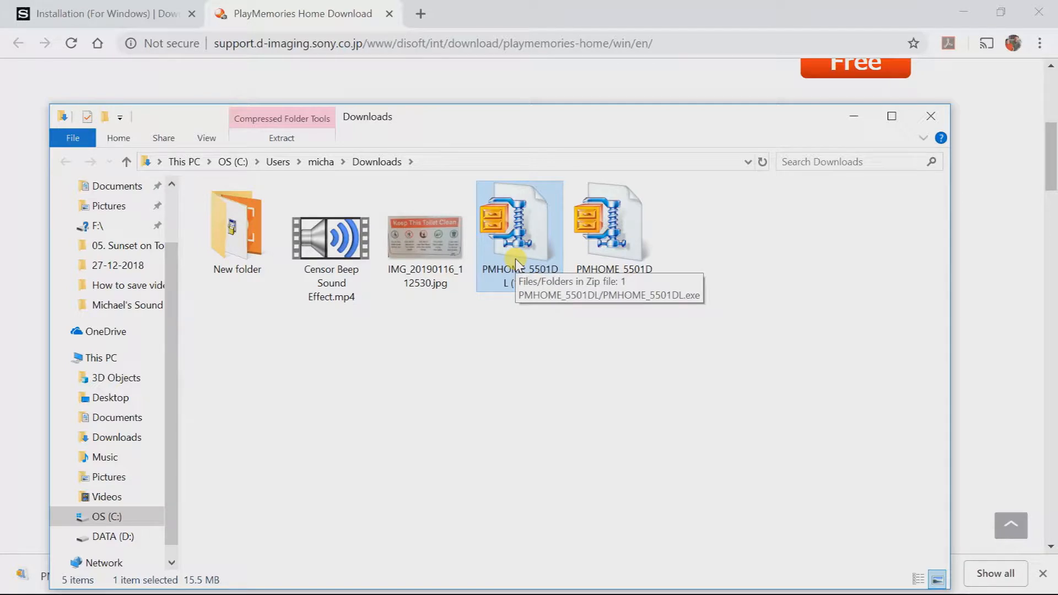